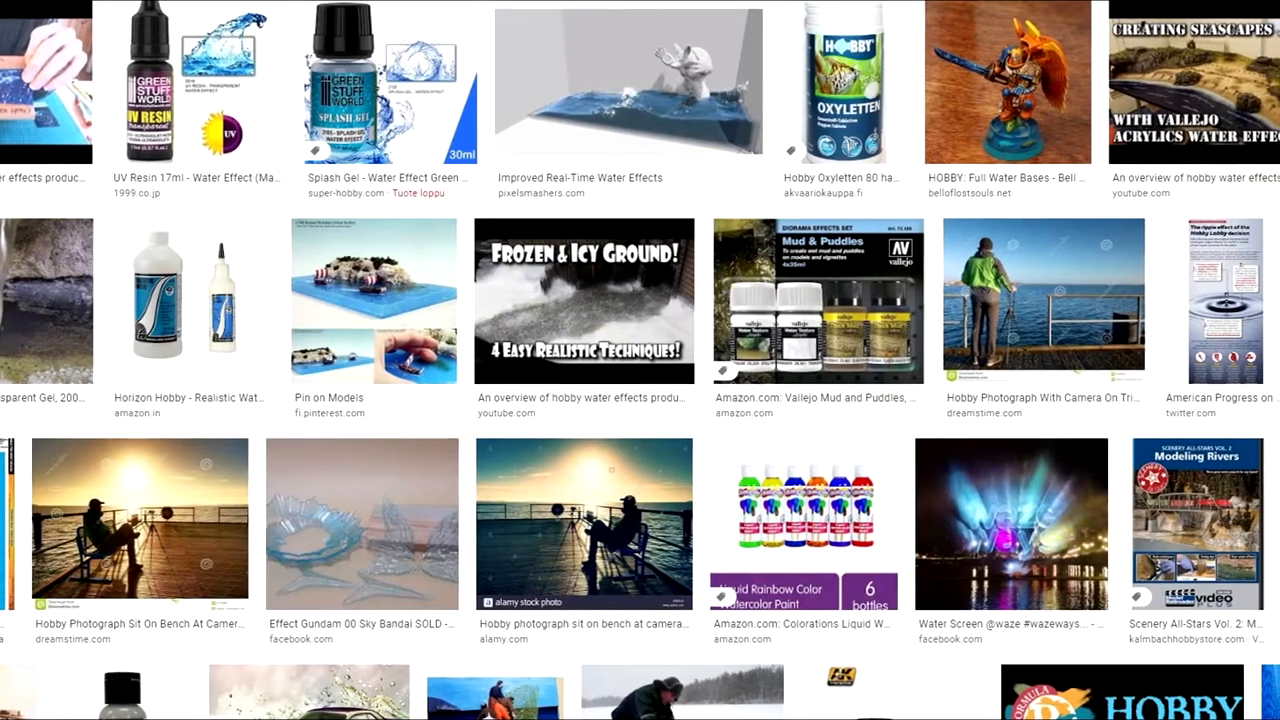
pyautogui.hscroll(3)
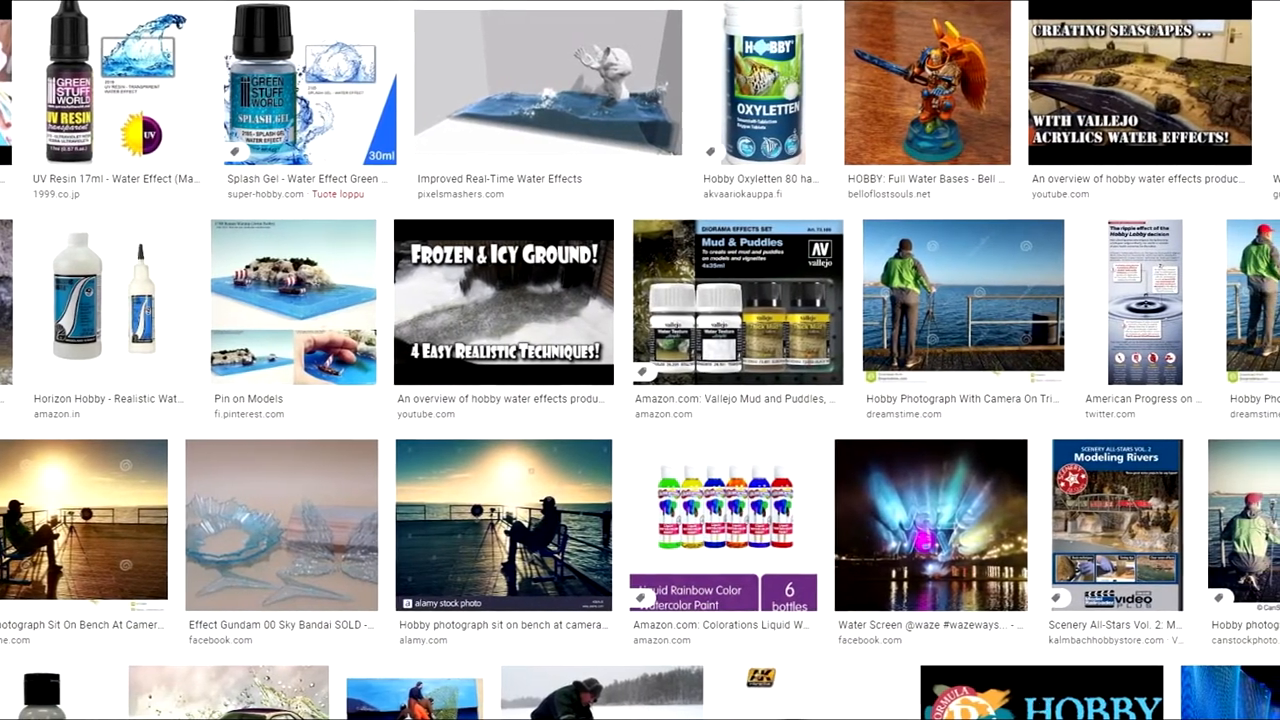
pyautogui.hscroll(3)
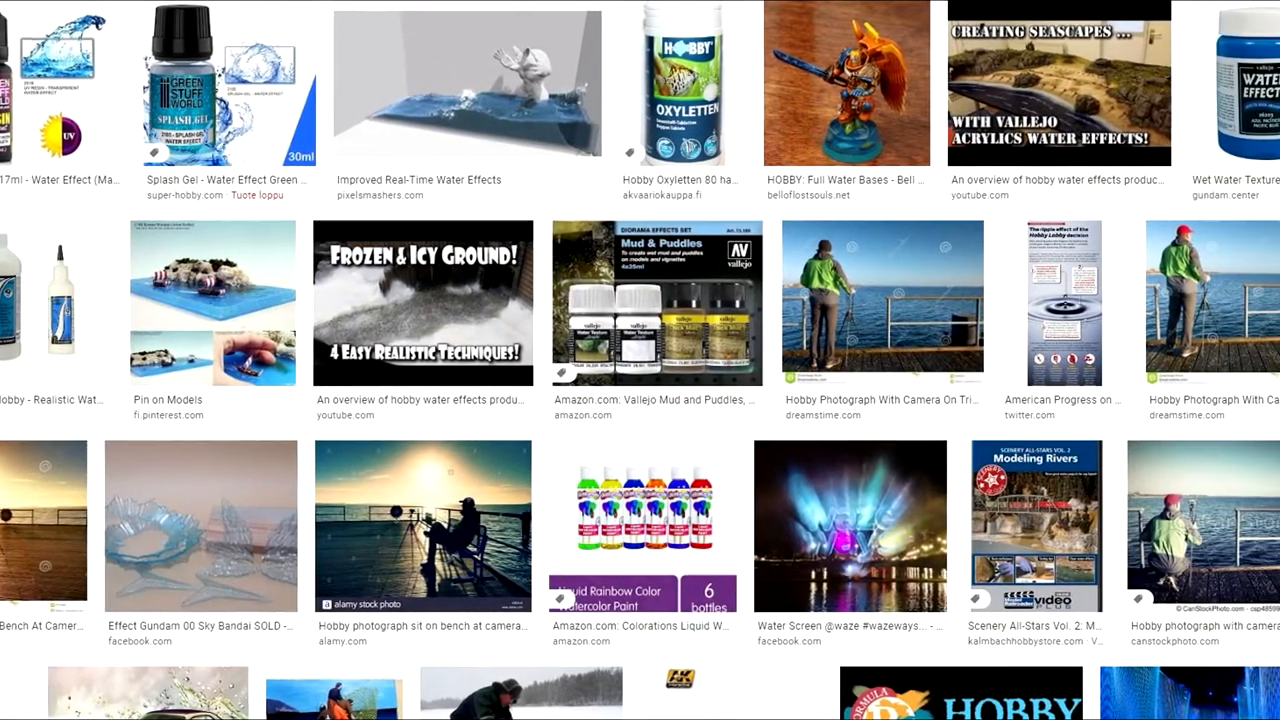